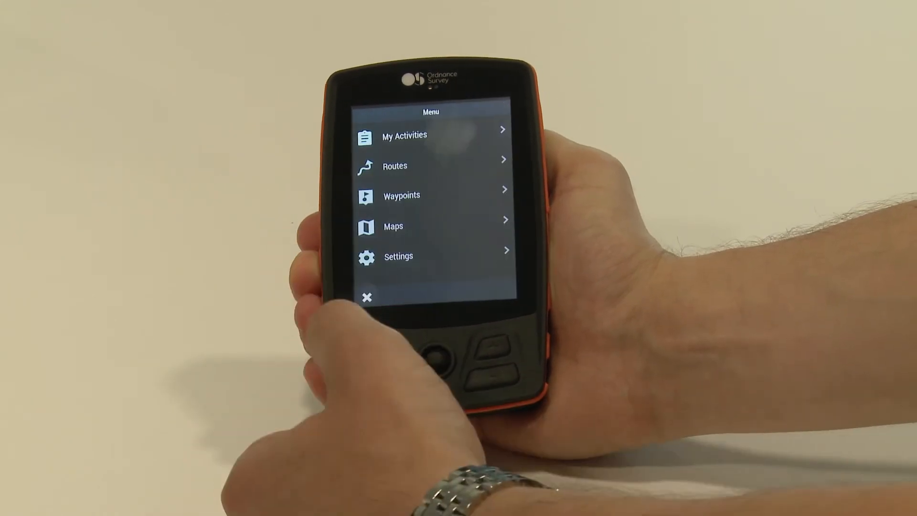
- Reach Settings > Accounts and start Add New Account, listing TwoNav User and Ordnance Survey
left_click(410, 257)
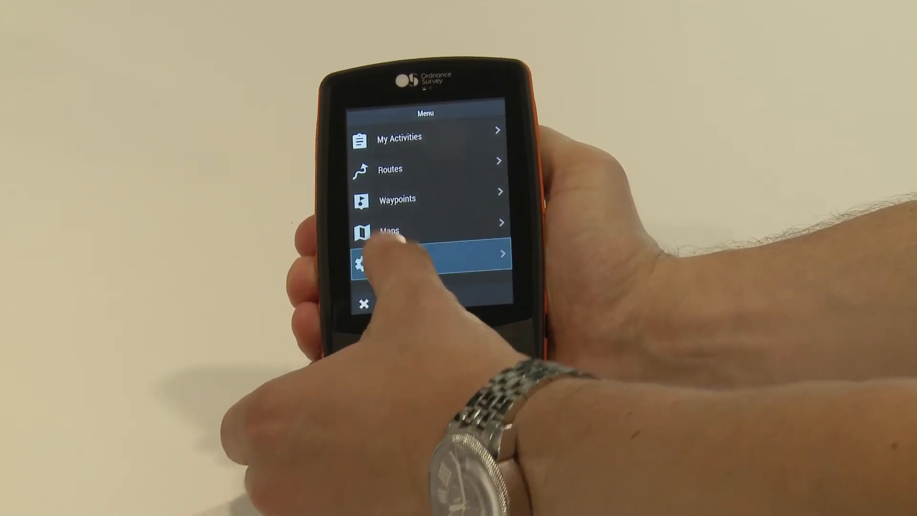
left_click(427, 254)
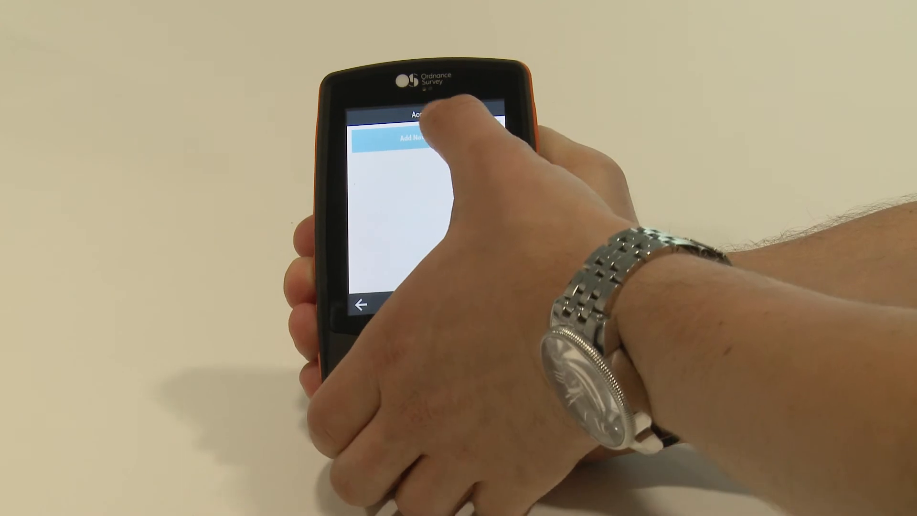
left_click(429, 135)
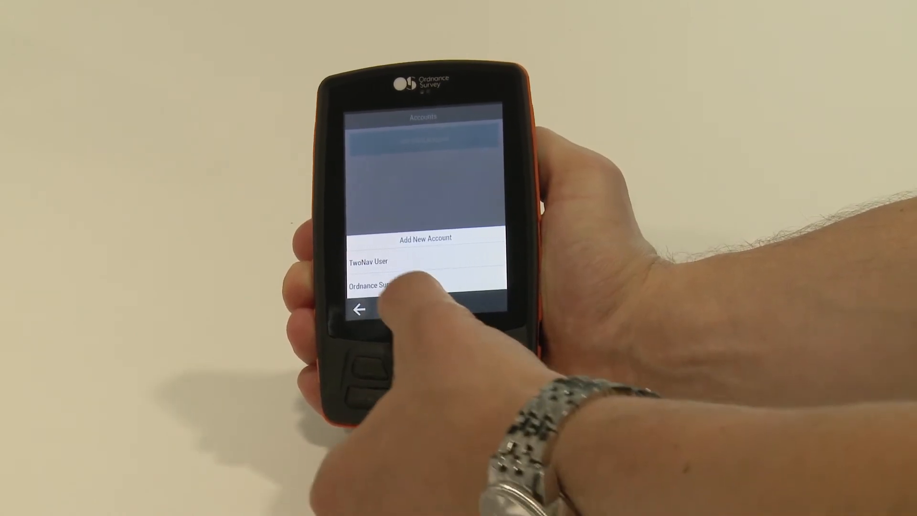
left_click(375, 286)
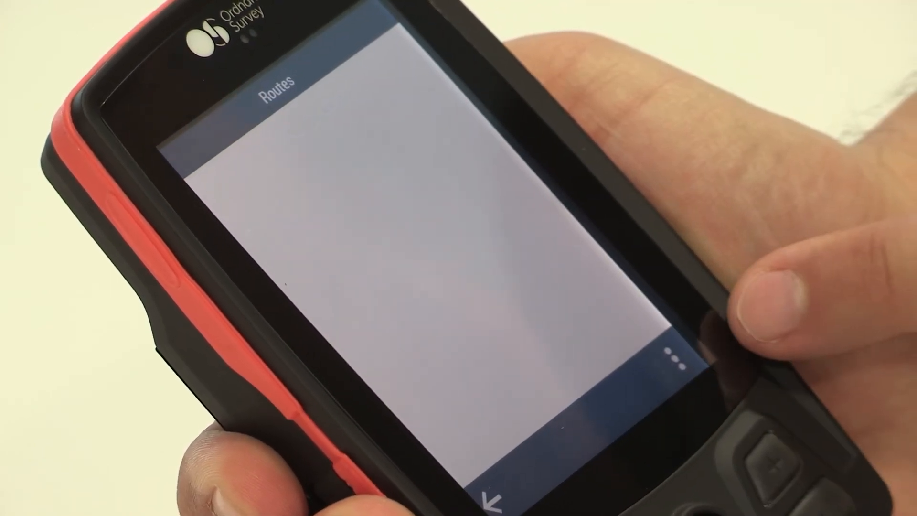
- From the Routes options, show Online Routes listing Kendall.gpx under the Ordnance Survey account
left_click(675, 356)
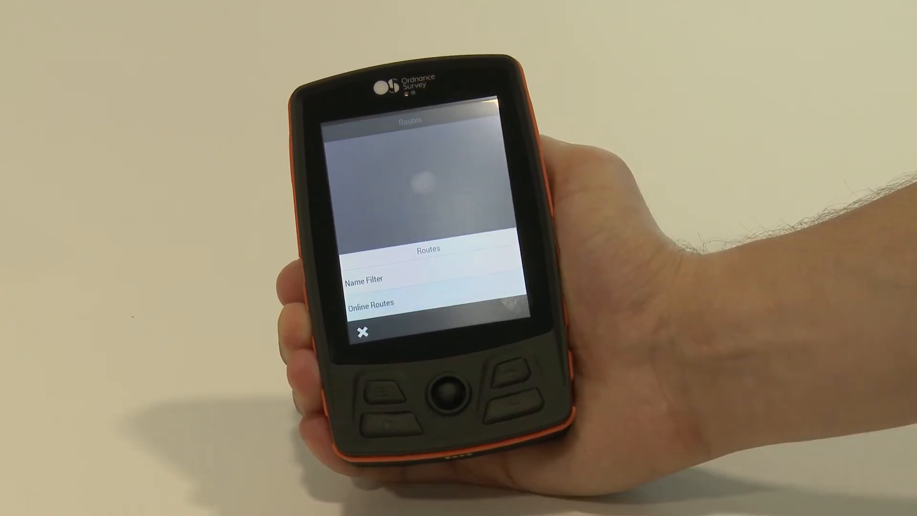
left_click(370, 304)
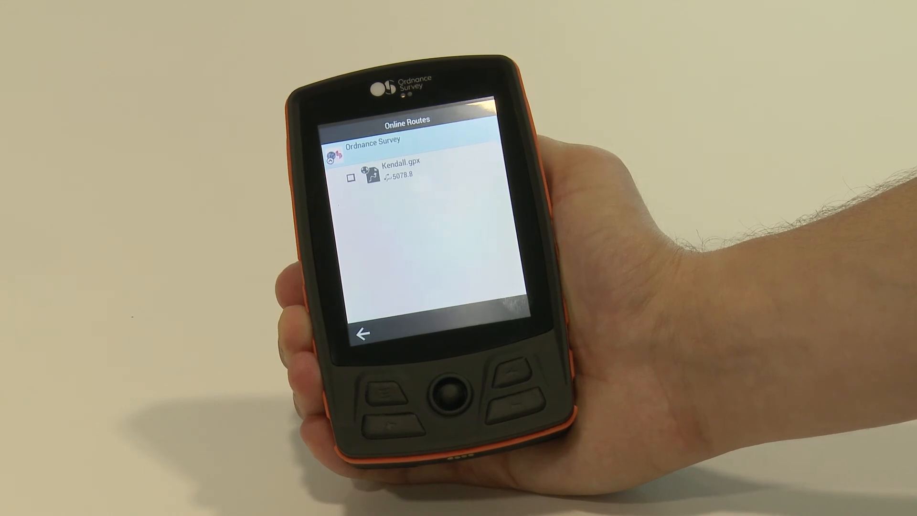
- View Kendall.gpx's details (178 points), mark it for syncing, and return to Online Routes
left_click(385, 170)
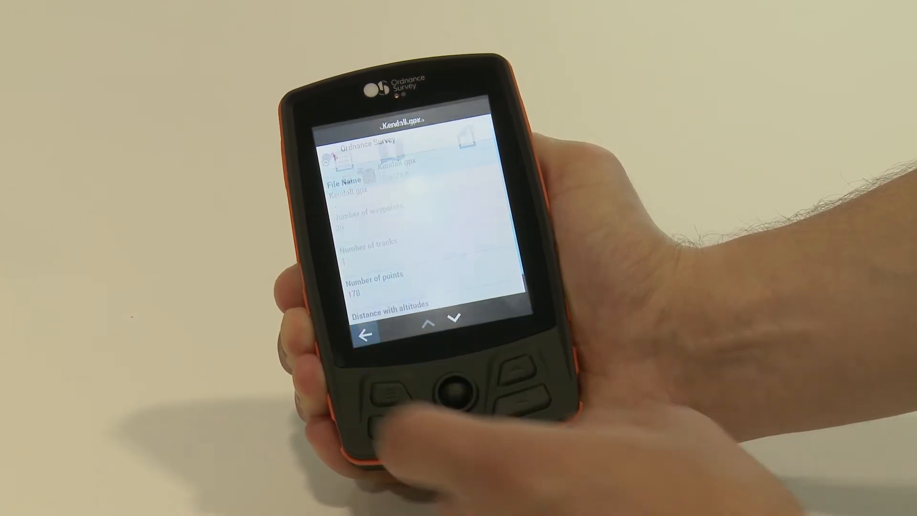
left_click(367, 336)
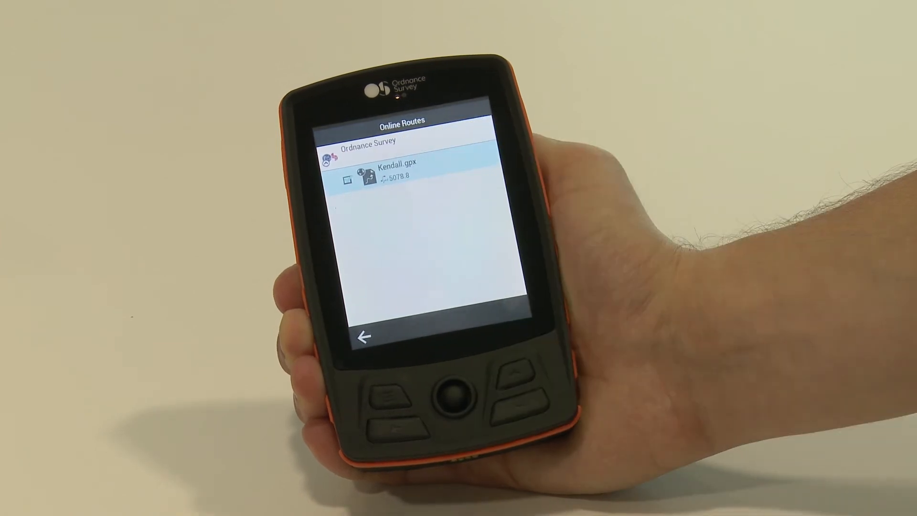